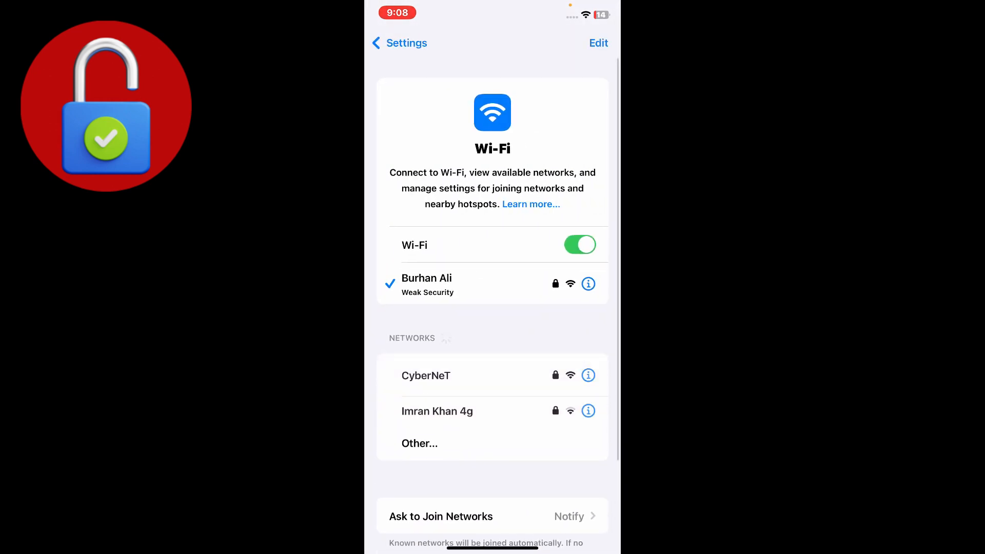
Step: Check VPN & Device Management under General and confirm the VPN is Not Connected
left_click(399, 43)
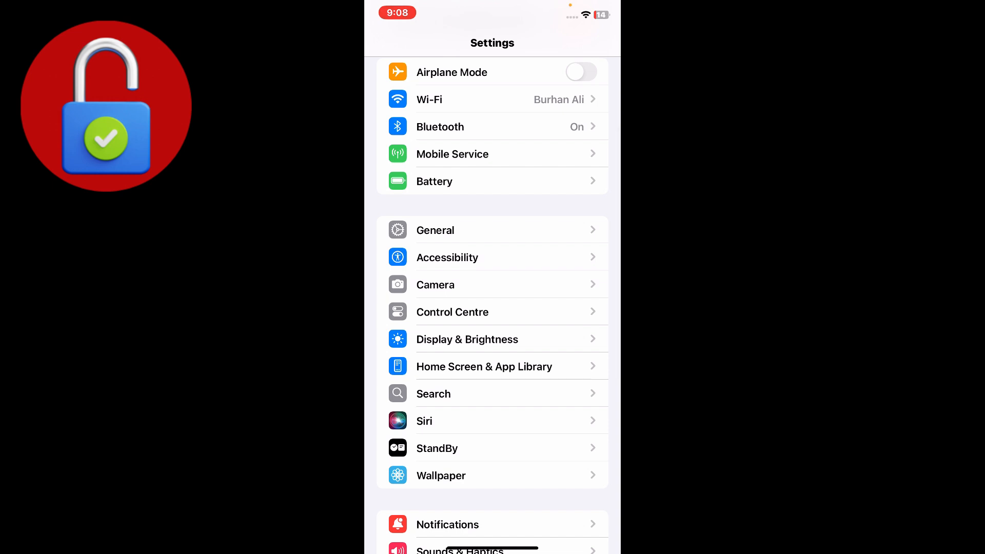
left_click(435, 229)
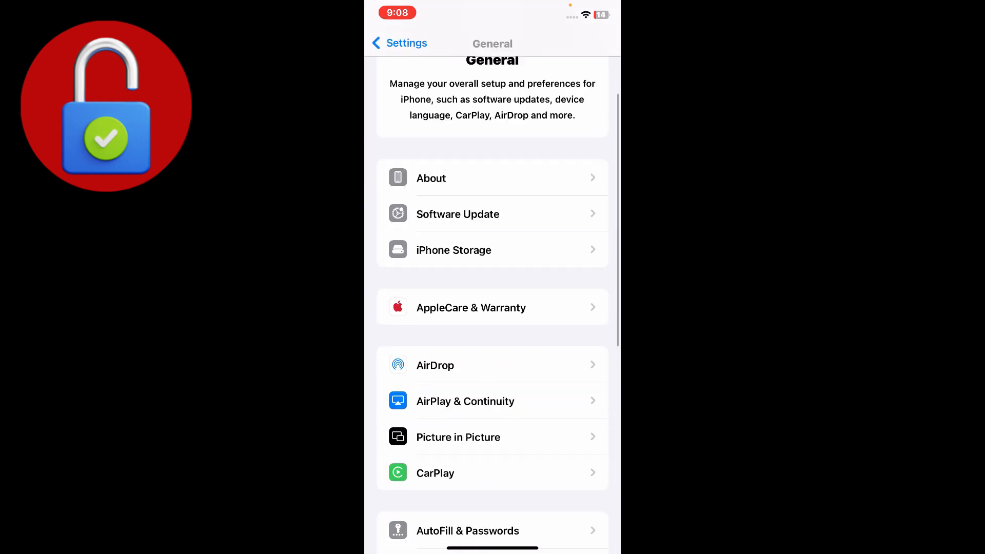
scroll("down", 3)
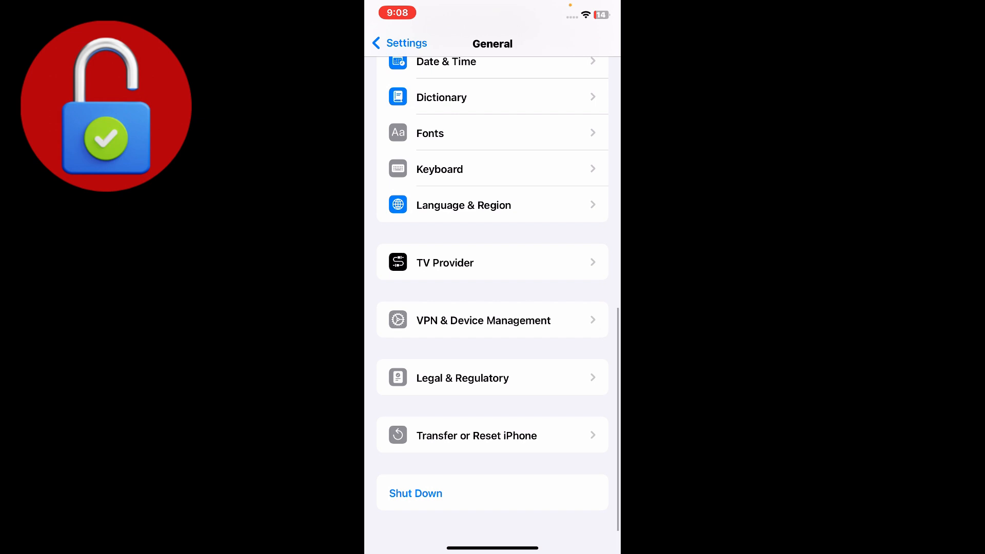
left_click(484, 320)
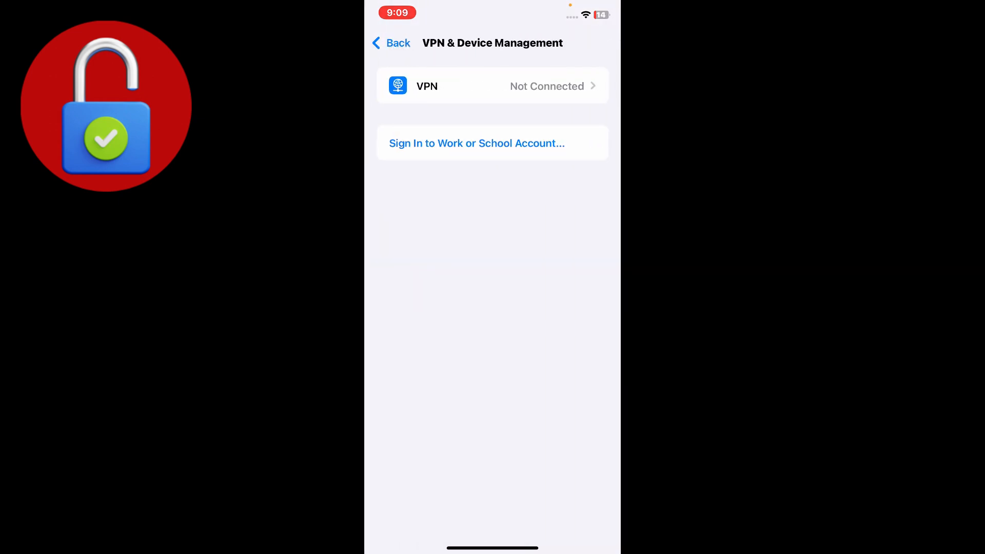
left_click(391, 43)
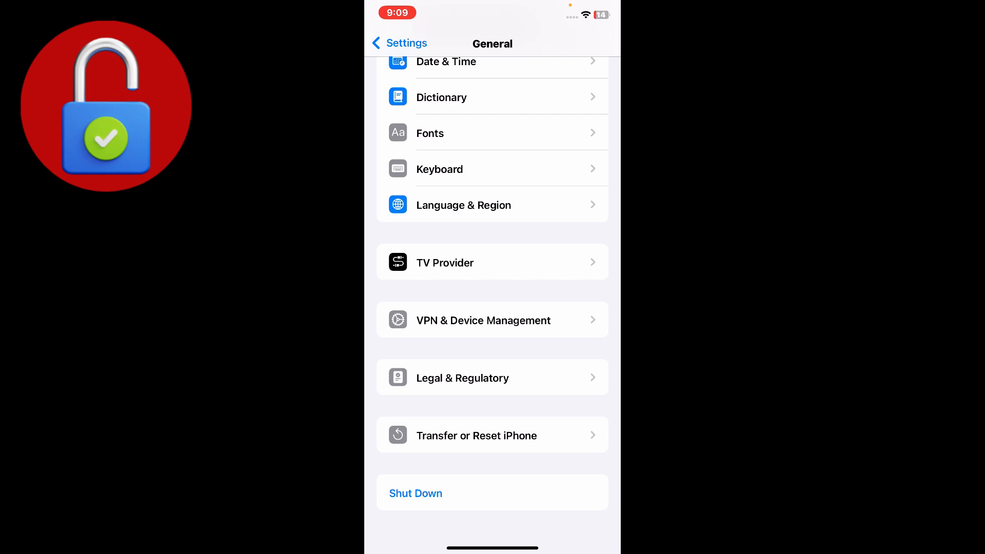
left_click(476, 436)
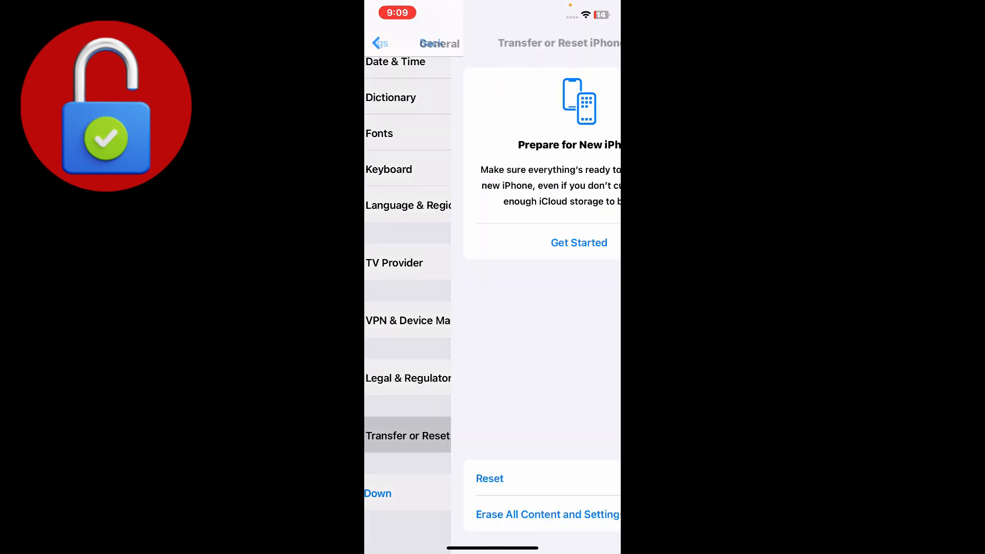
left_click(489, 478)
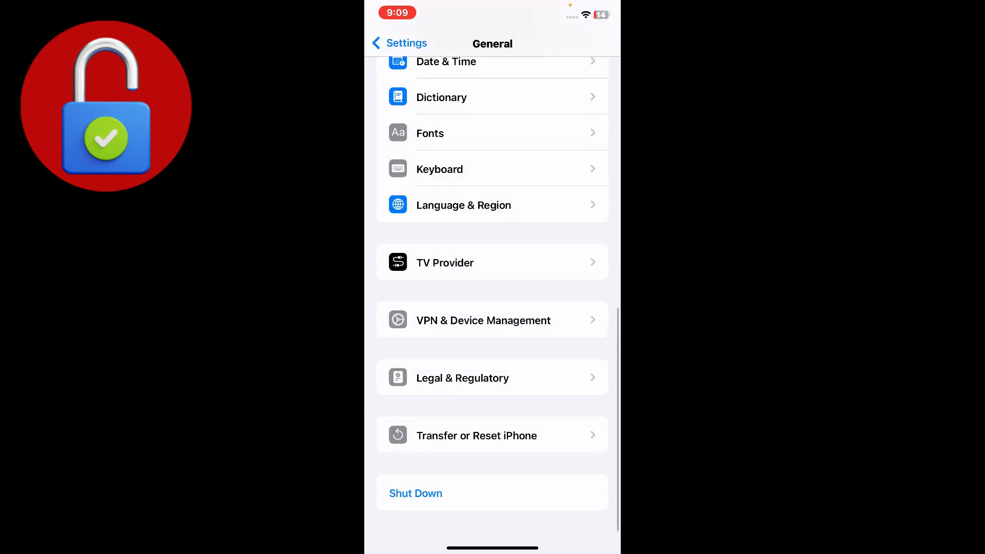
scroll("up", 3)
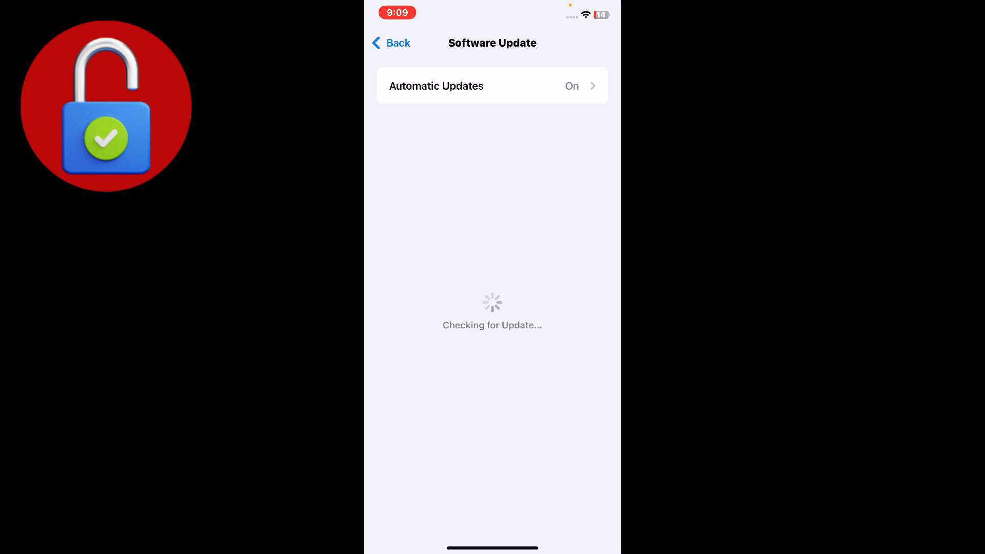
left_click(390, 43)
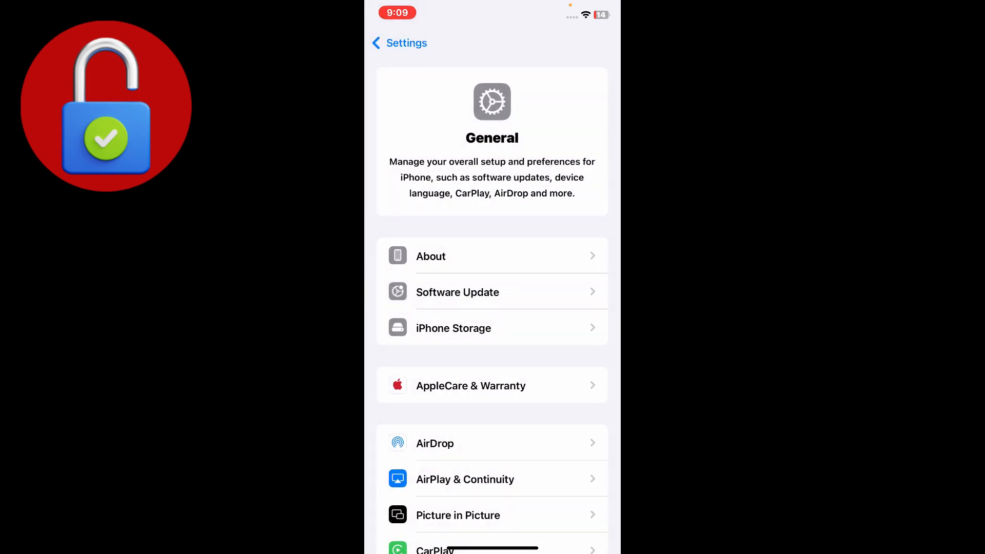
Step: View the iPhone Storage breakdown and locate Threads at 129.6 MB in the app list
left_click(397, 43)
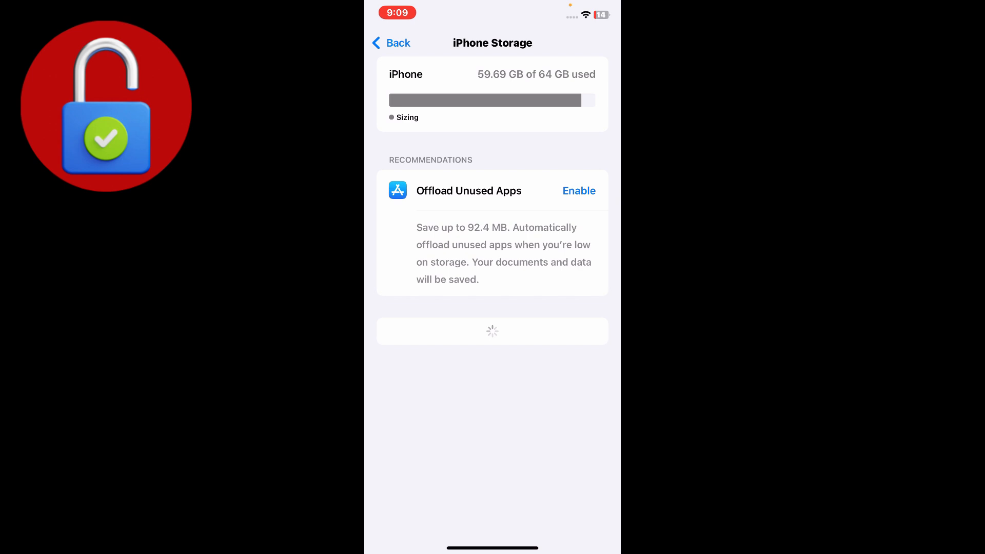
scroll("down", 3)
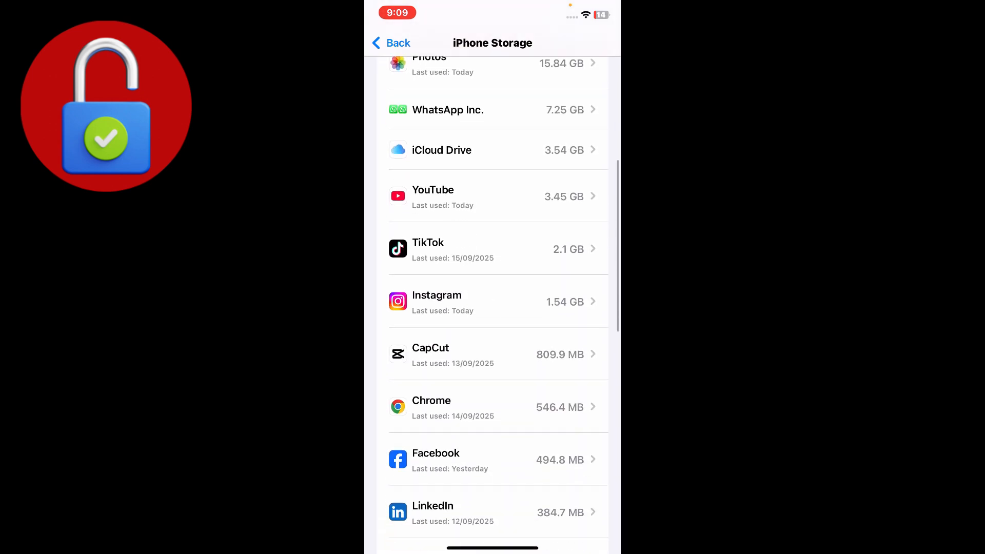
scroll("down", 3)
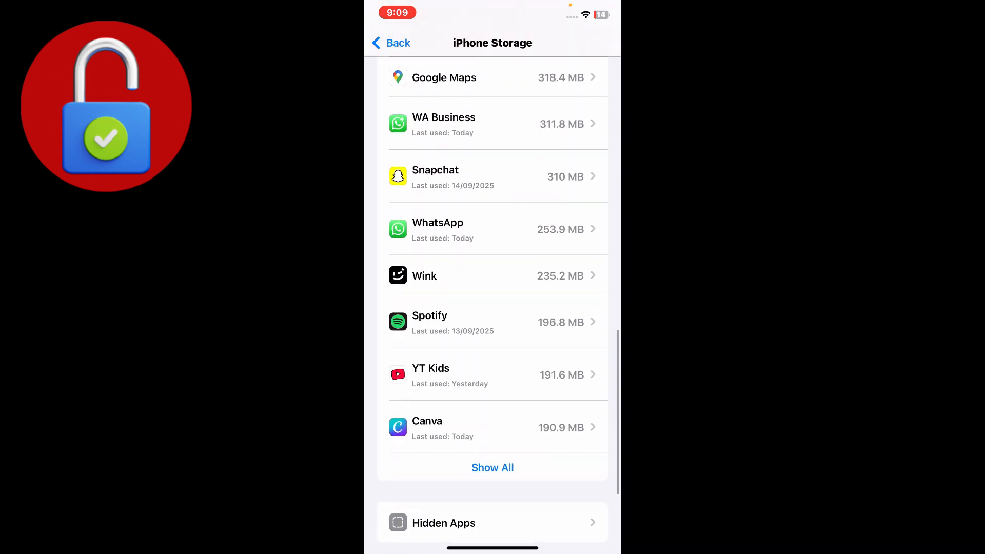
scroll("down", 3)
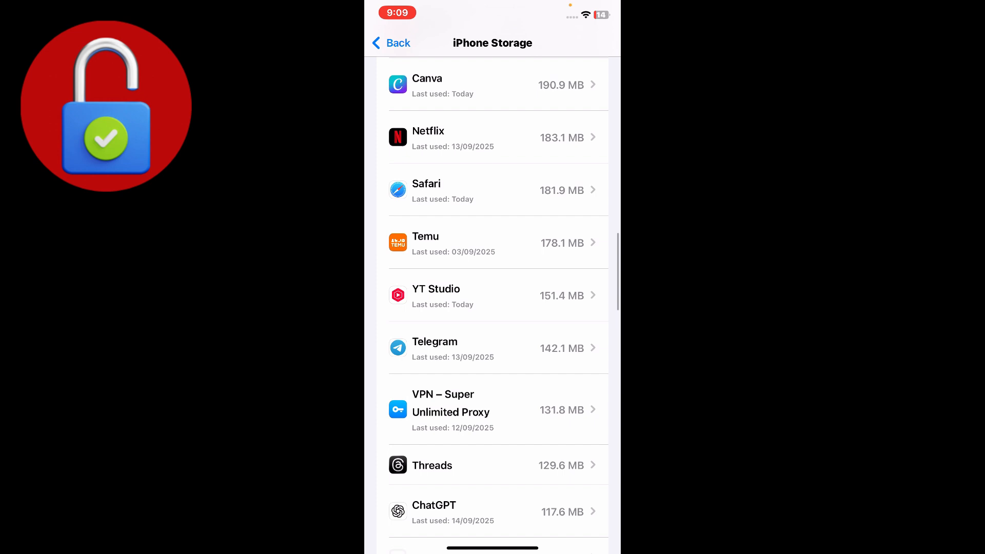
Step: Offload Threads keeping its 129.6 MB of data, then start reinstalling it
left_click(496, 465)
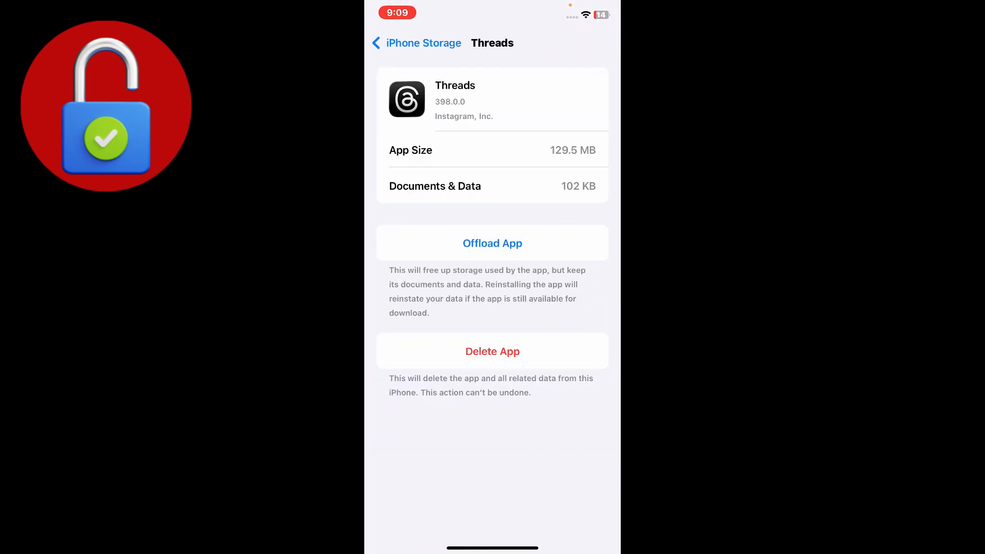
left_click(492, 243)
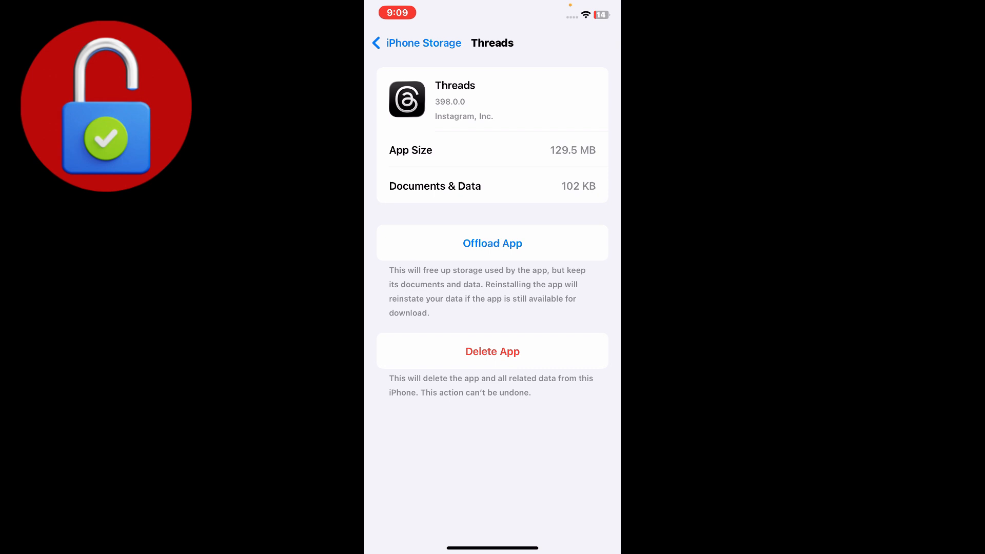
left_click(492, 243)
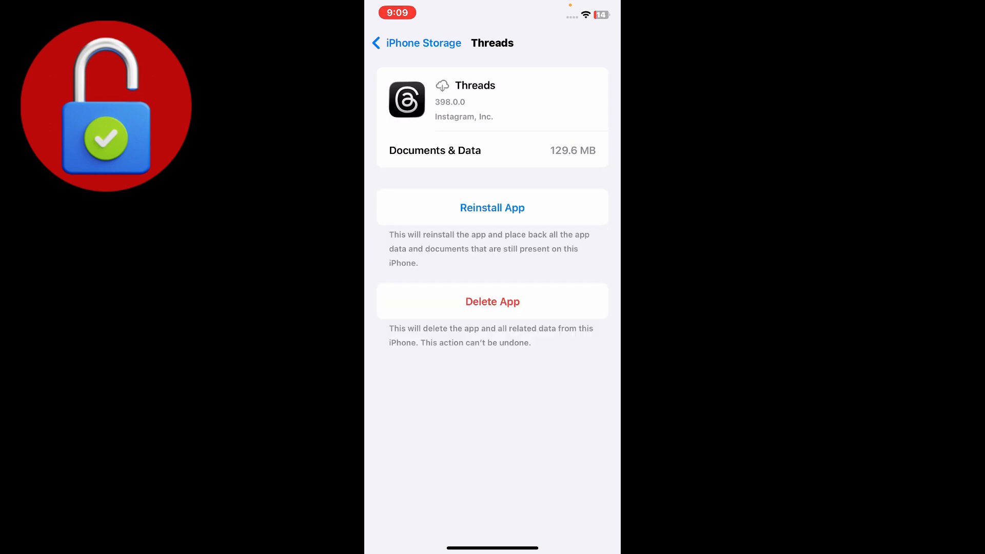
left_click(492, 207)
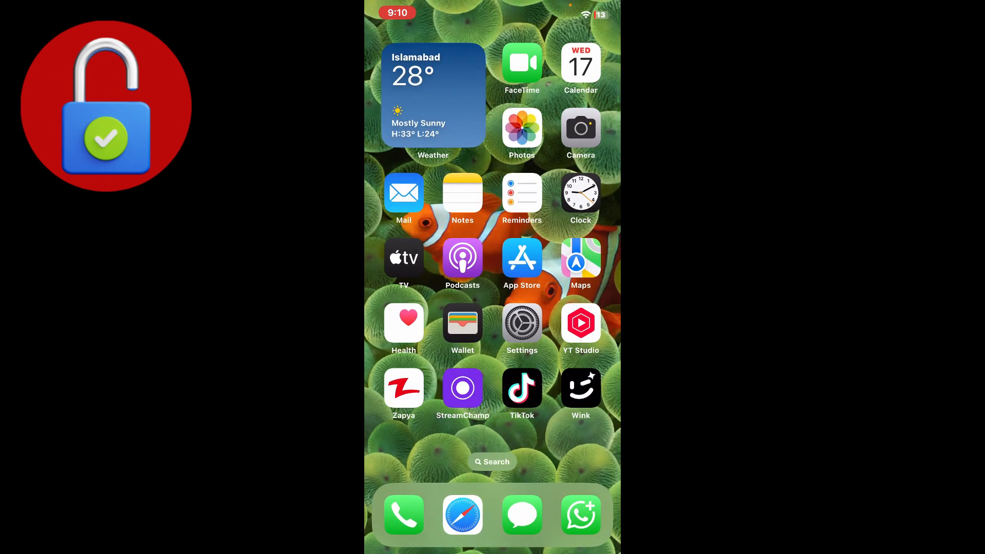
Step: Swipe to the next home-screen page where Threads shows as Loading..
scroll("left", 3)
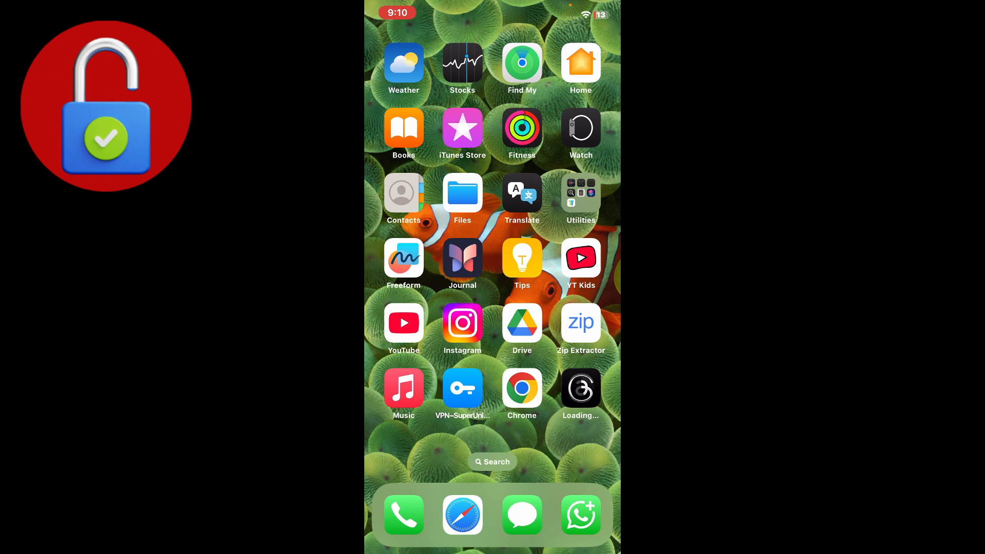